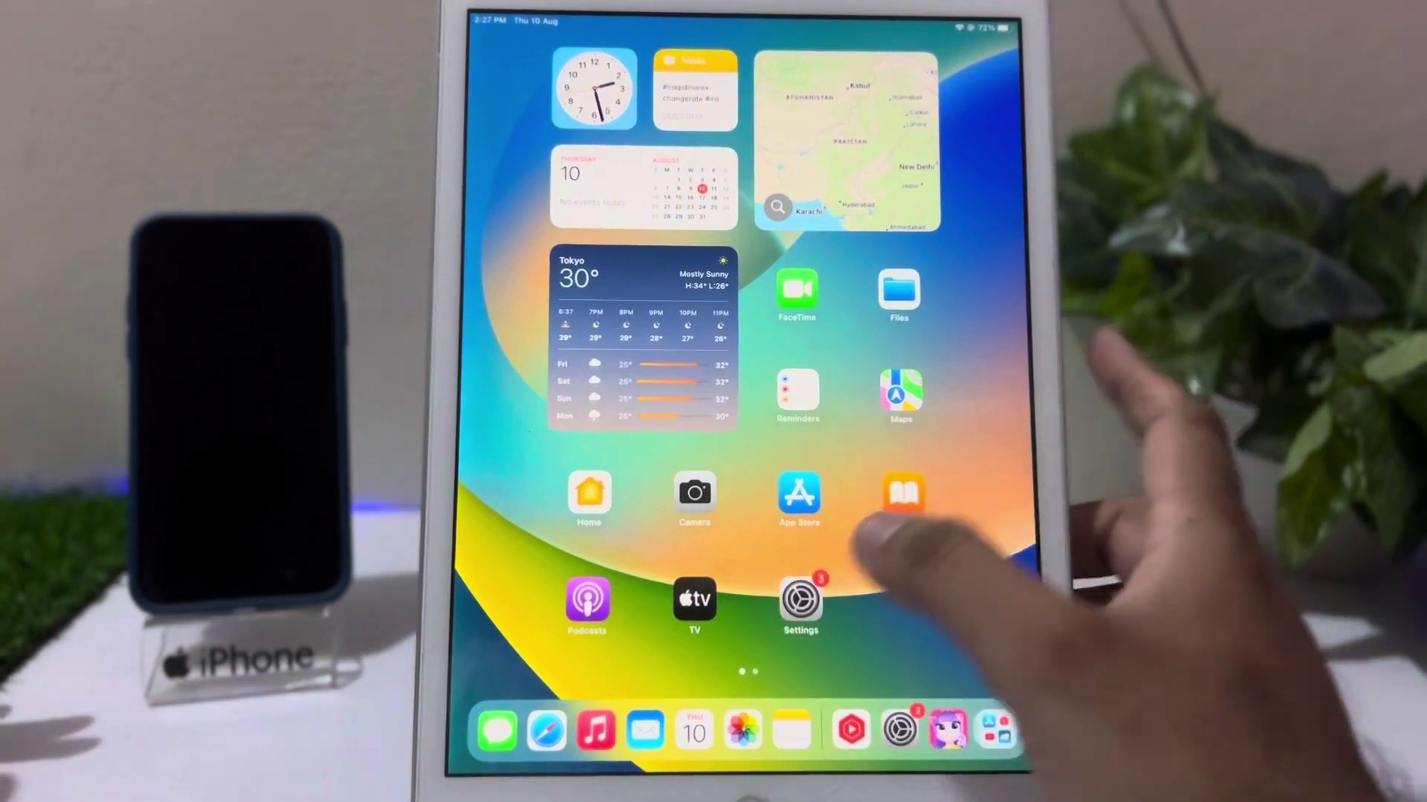
Step: Open Settings, then VPN & Device Management, and select the downloaded iOS 17 beta profile
left_click(799, 598)
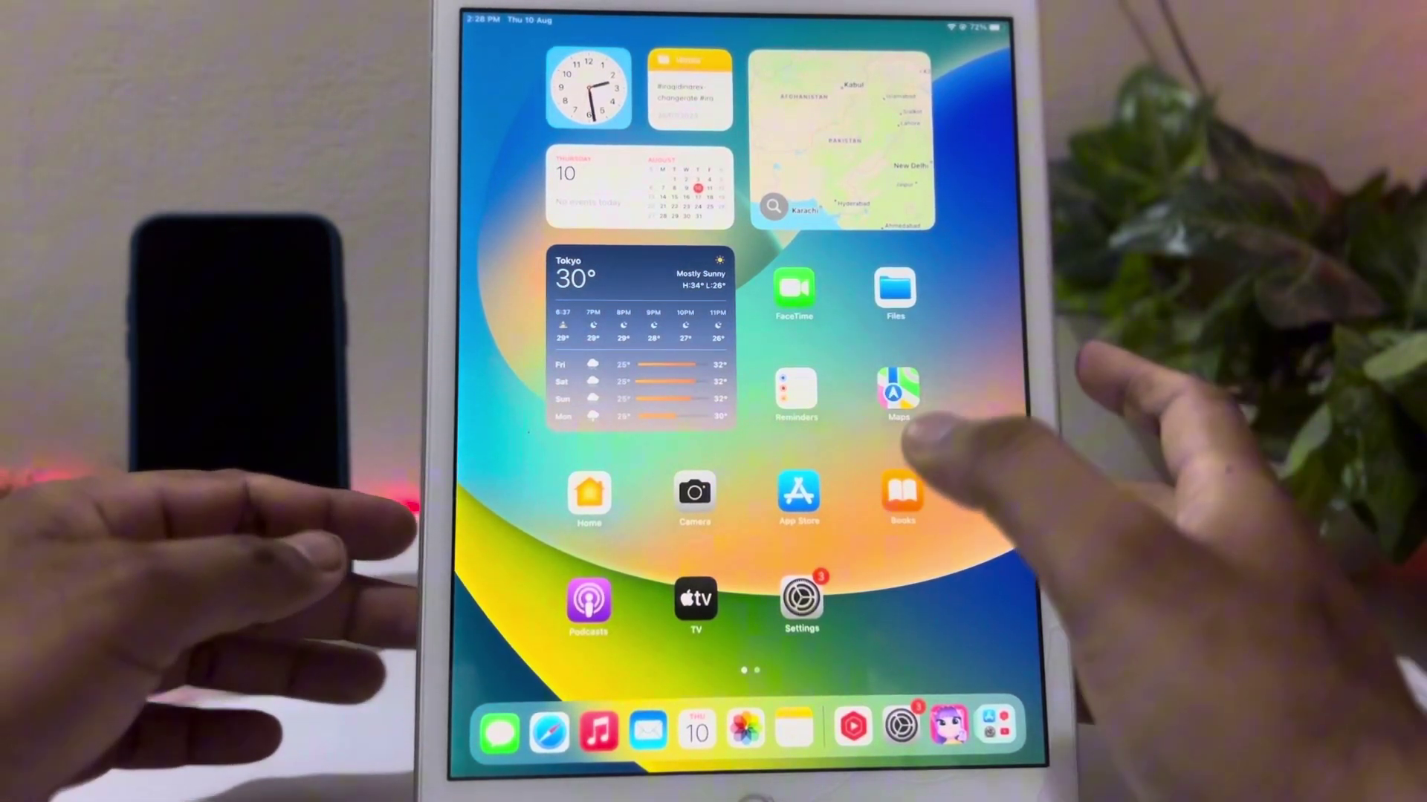
left_click(801, 598)
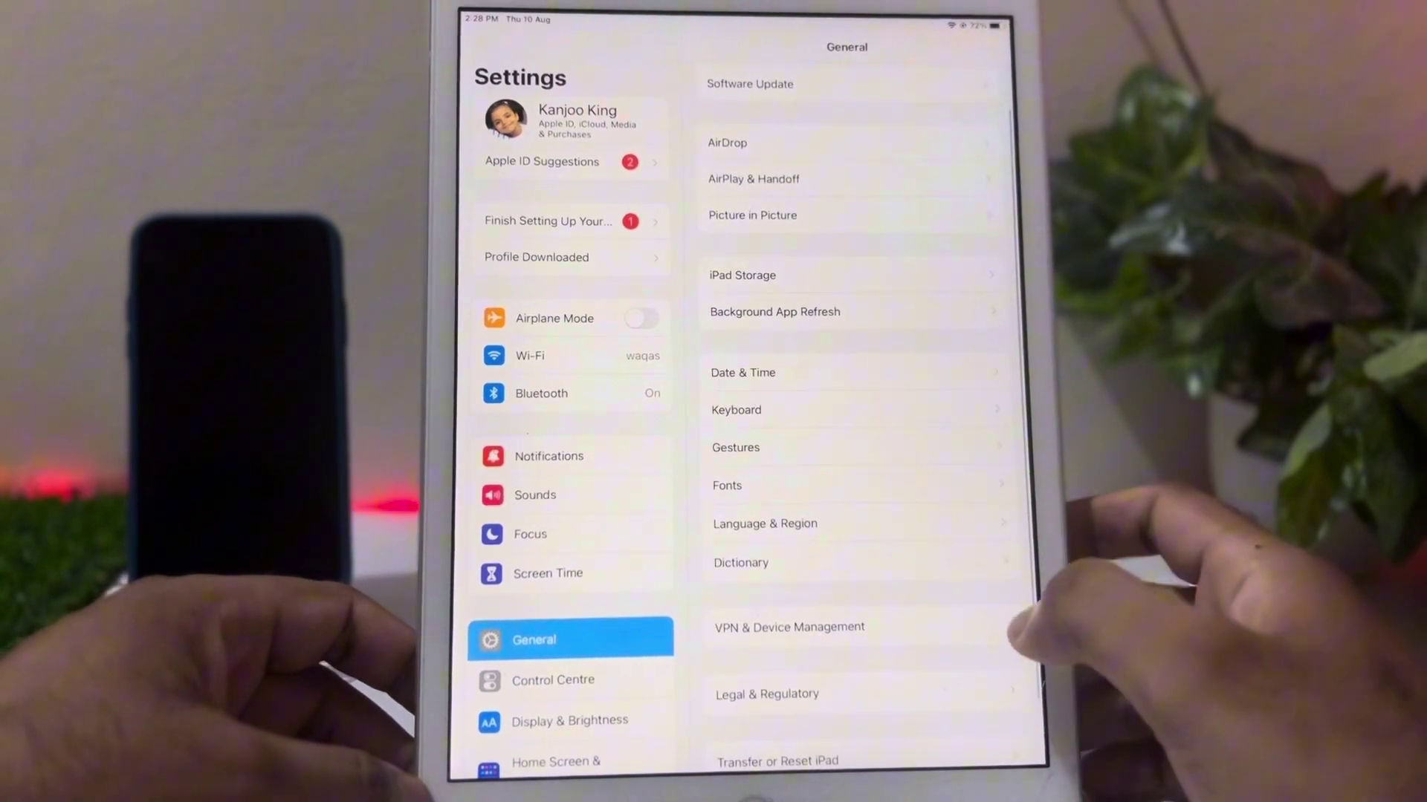
left_click(789, 627)
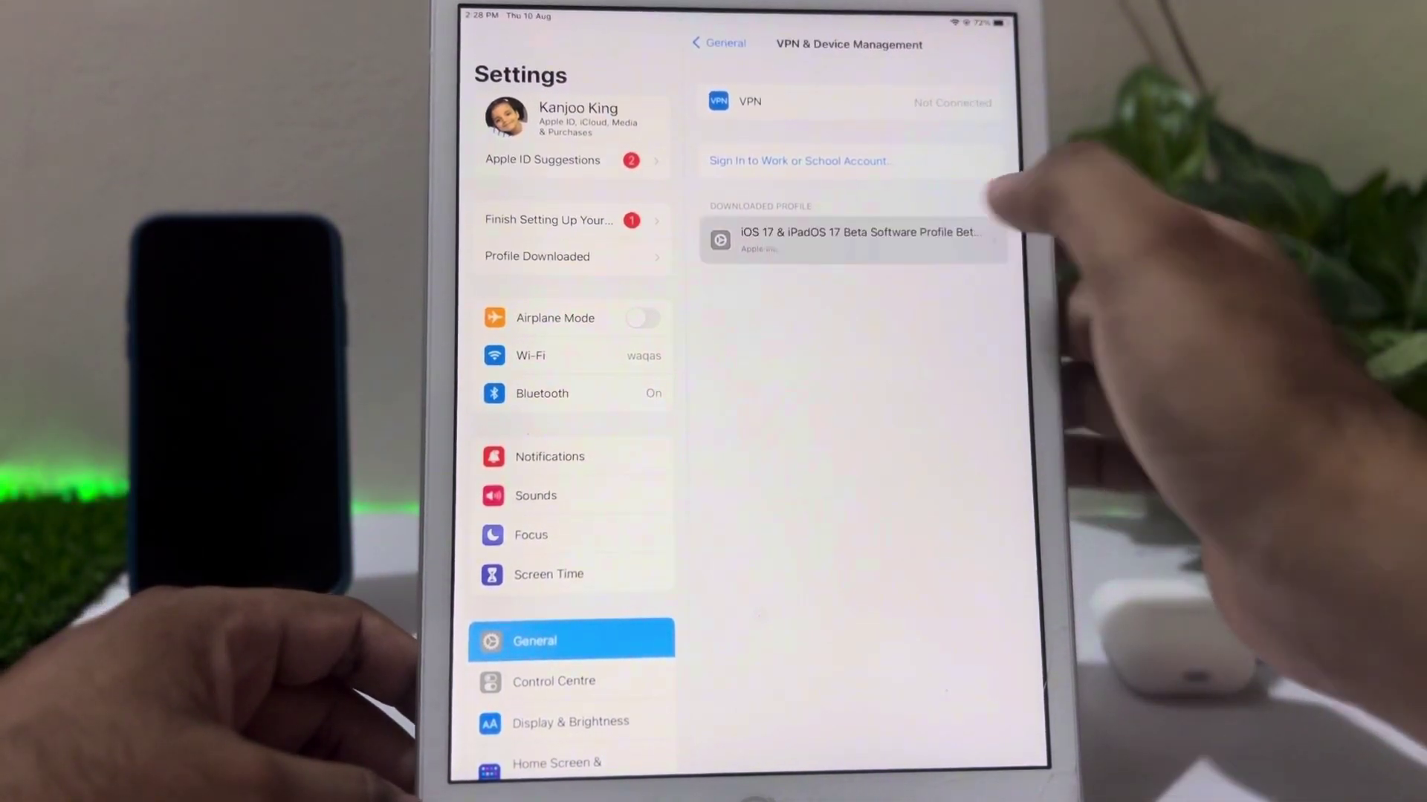
left_click(853, 237)
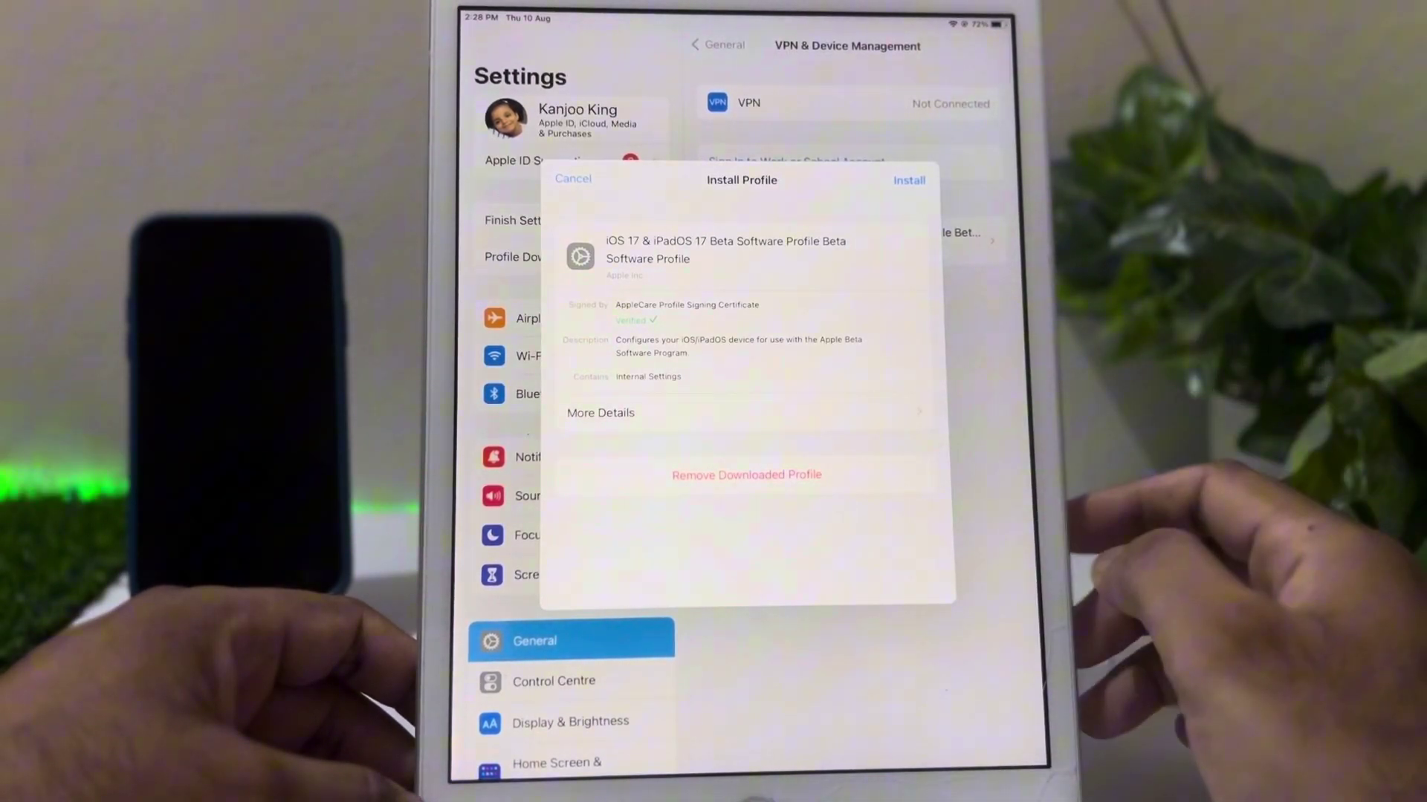
Step: Install the iOS 17 & iPadOS 17 beta profile, accepting the consent terms
left_click(910, 180)
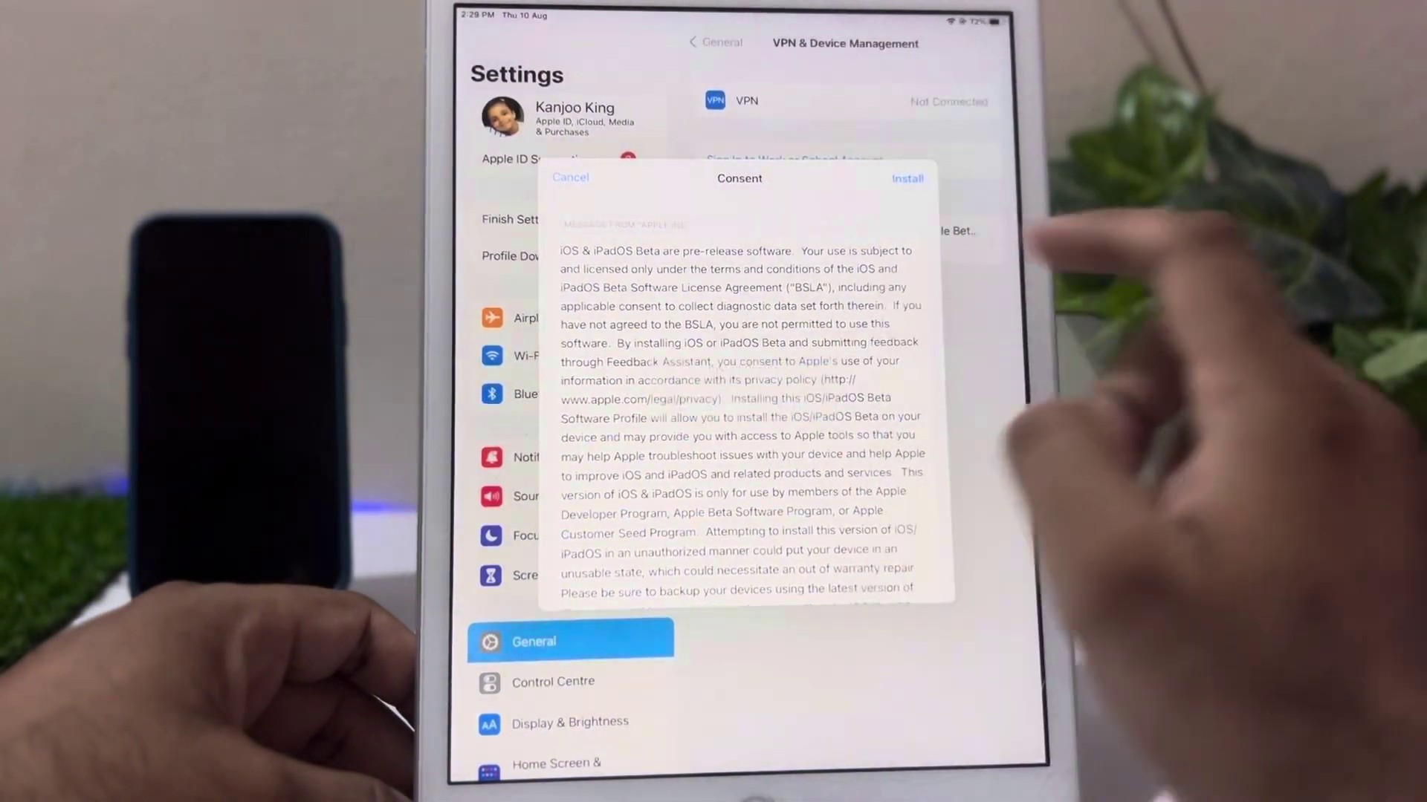
left_click(908, 179)
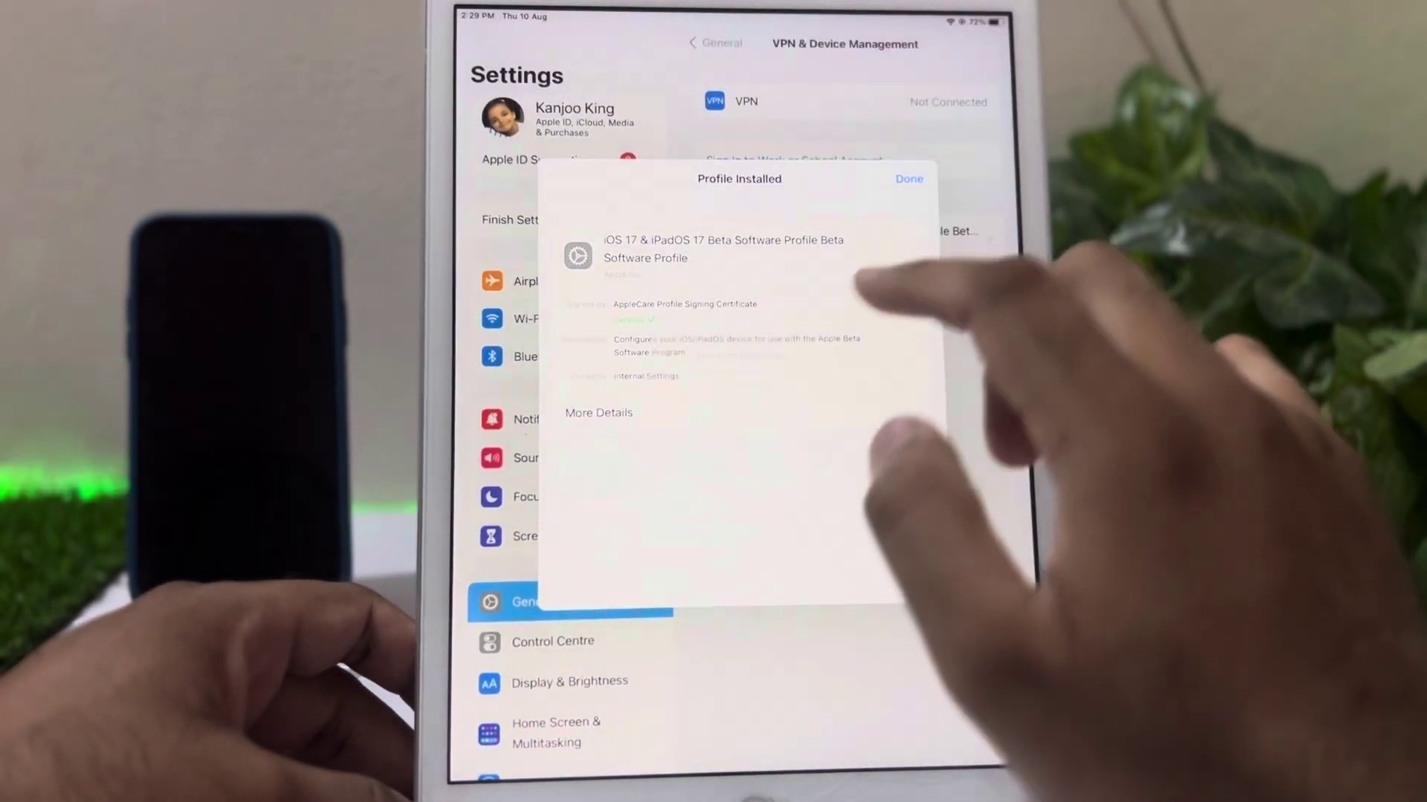
Step: Dismiss the installed confirmation and check Software Update for iPadOS 17 Beta 5 (5.71 GB)
left_click(909, 179)
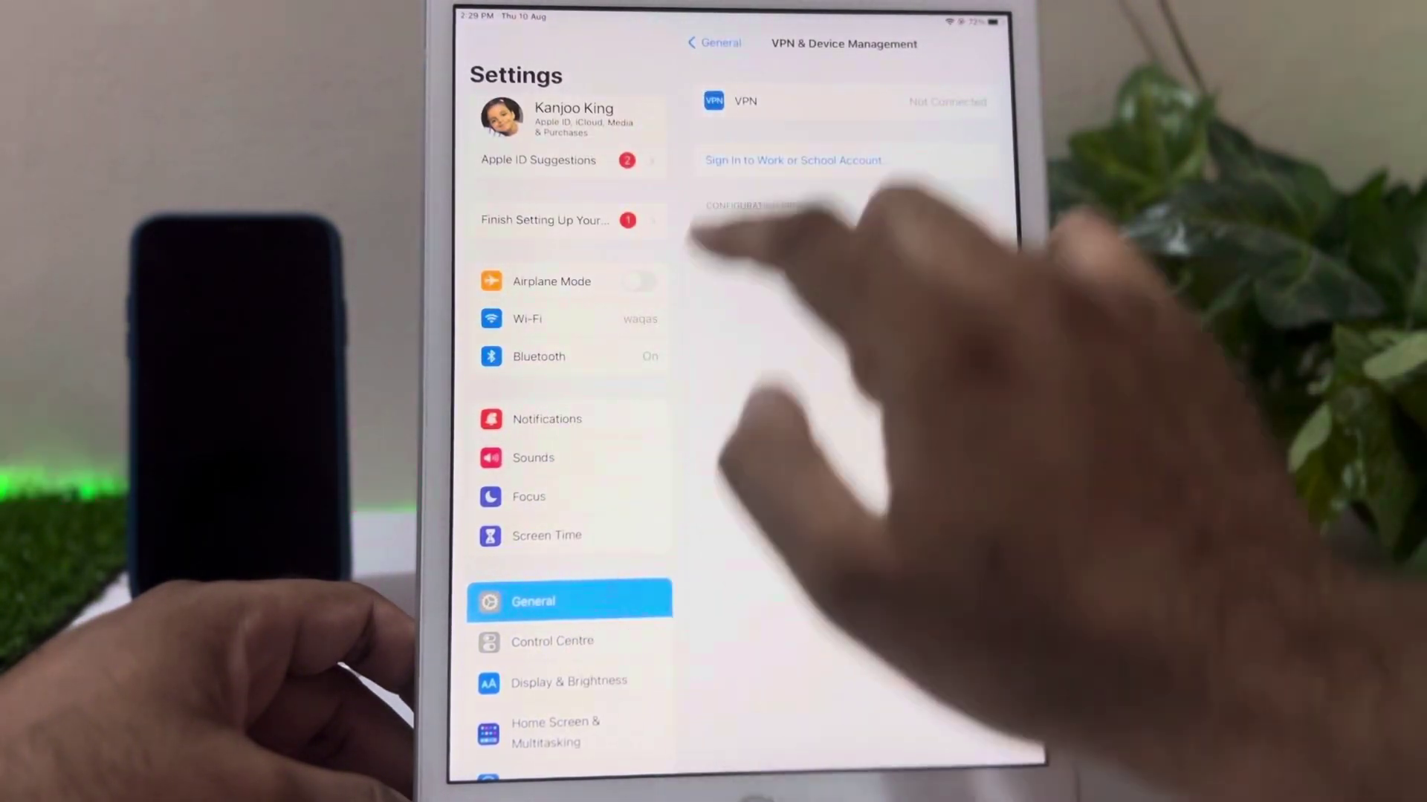
left_click(714, 42)
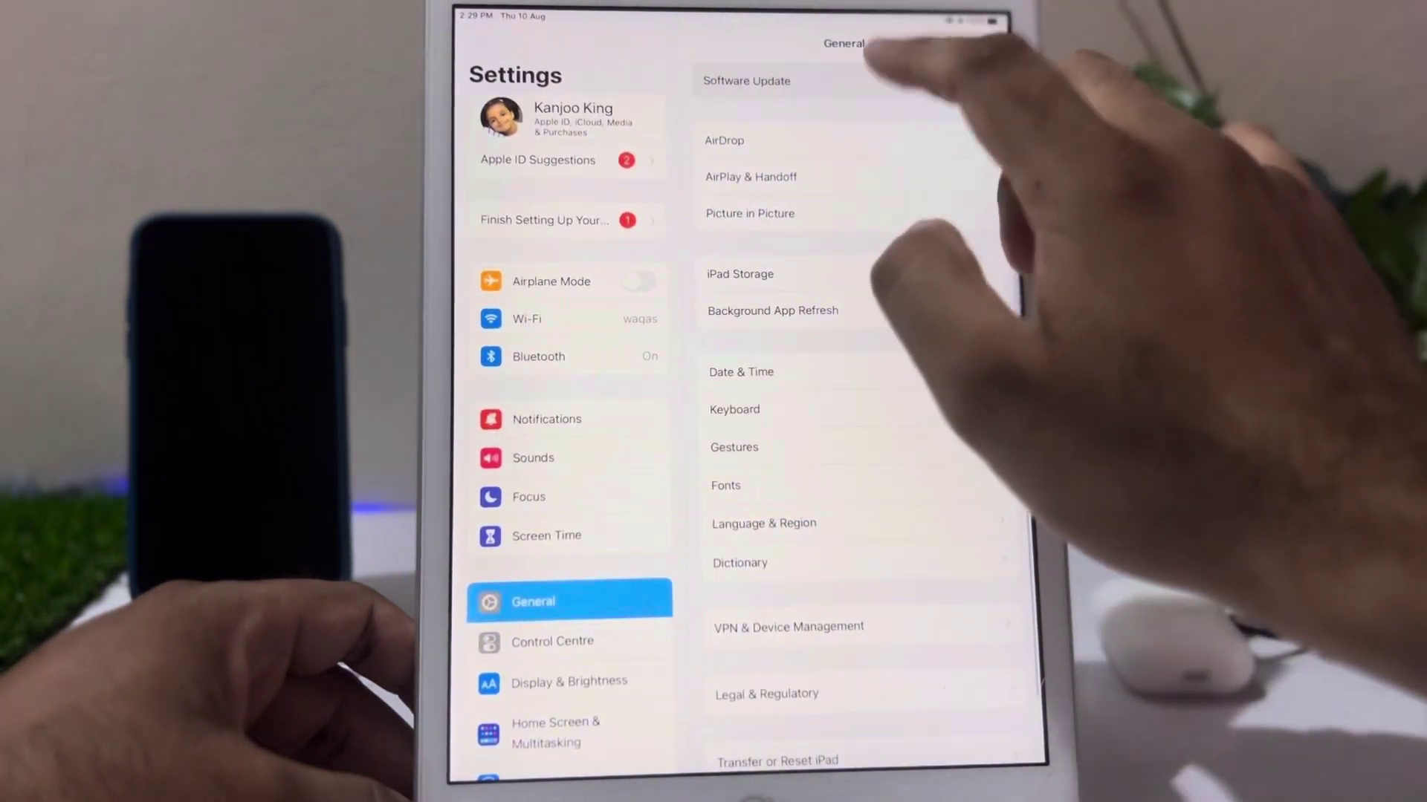
left_click(746, 81)
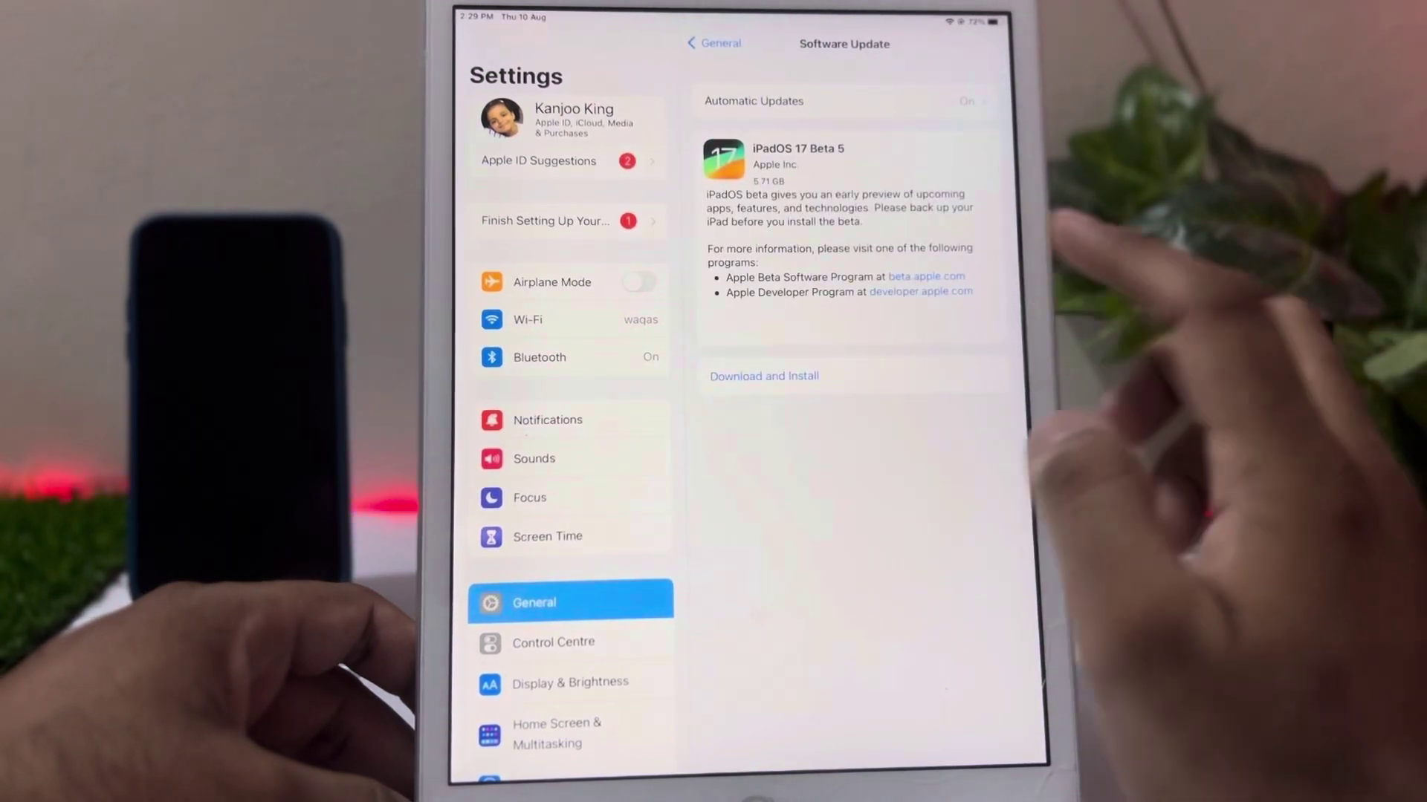